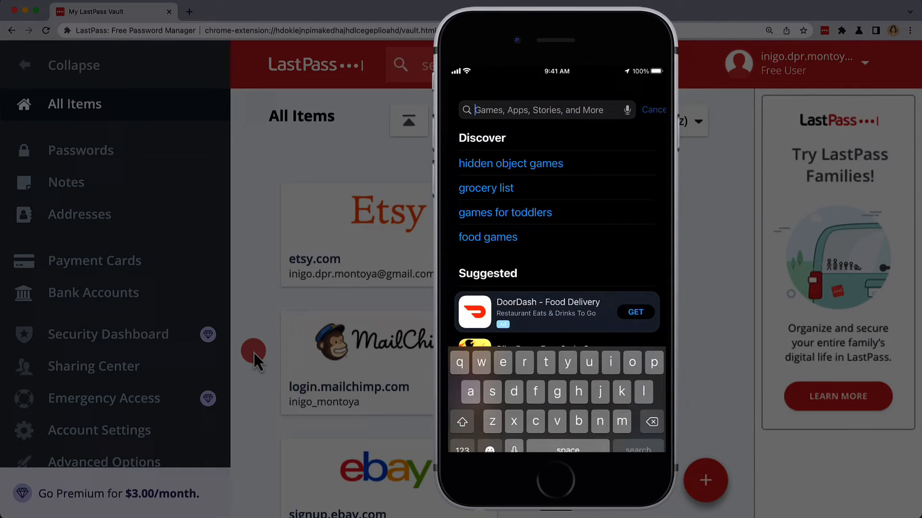
# Step: Search the App Store for 'lastpass authenticator' and start downloading the LastPass Authenticator app
pyautogui.write('lastpass authenticator')
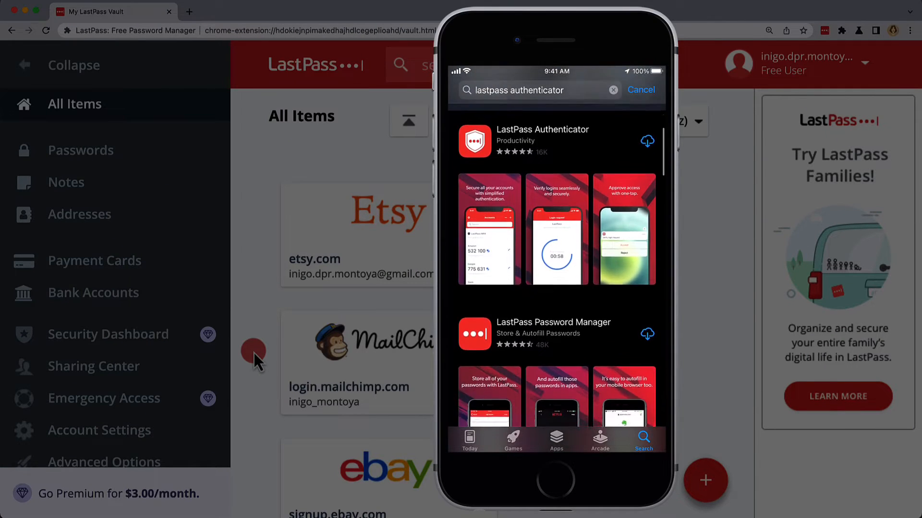
pyautogui.scroll(3)
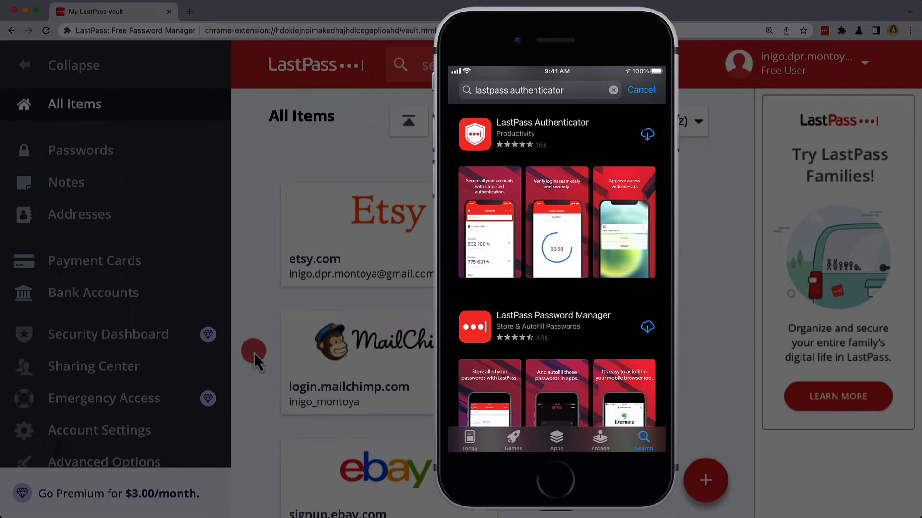
pyautogui.click(647, 135)
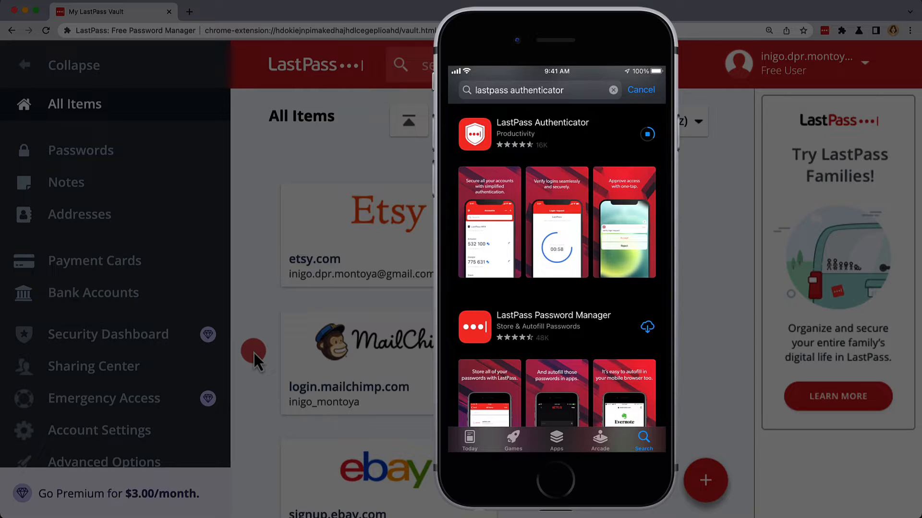
pyautogui.click(647, 134)
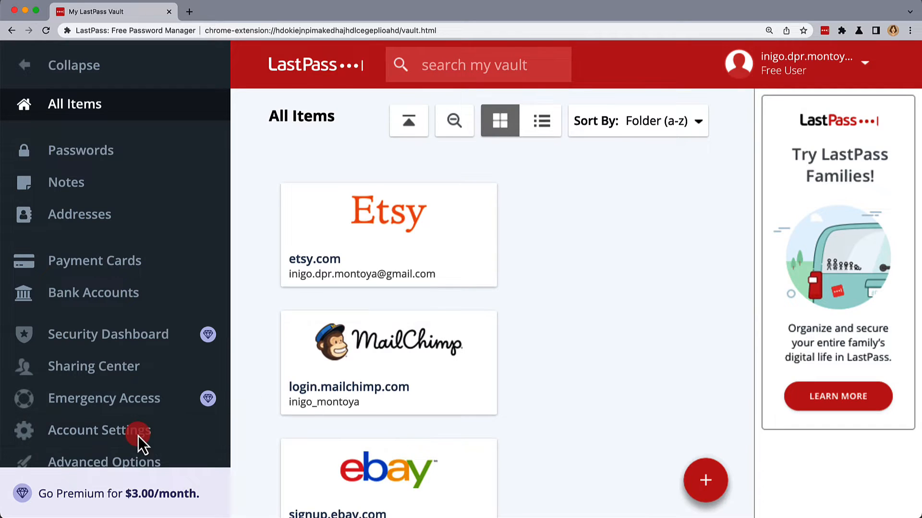
# Step: Go to Account Settings > Multifactor Options and edit the LastPass MFA entry
pyautogui.click(99, 430)
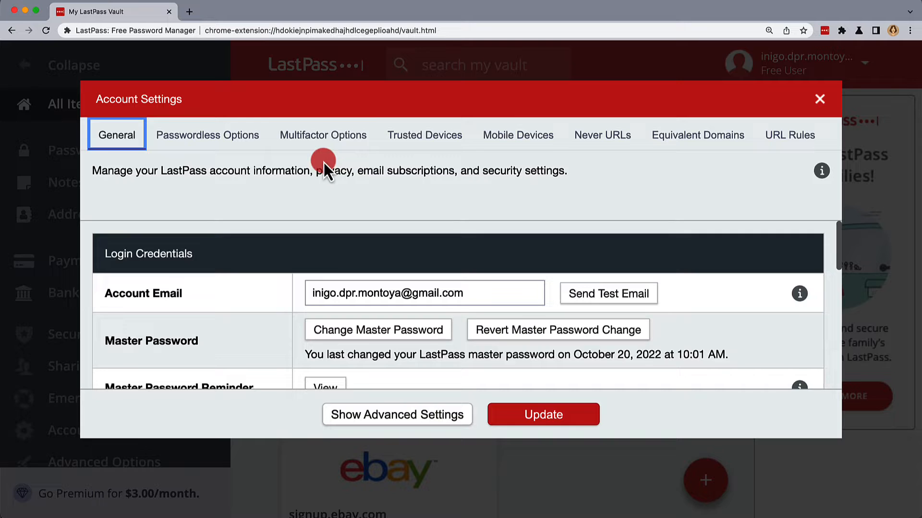
pyautogui.click(323, 134)
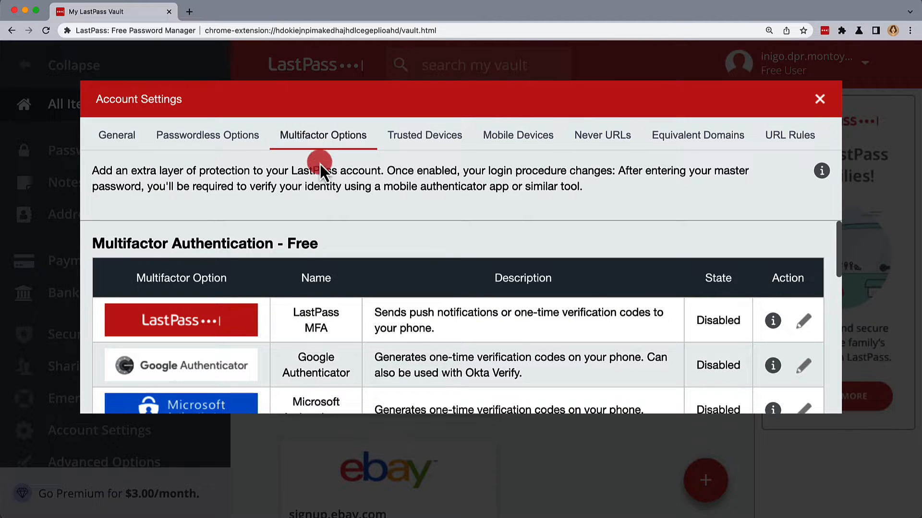
pyautogui.moveTo(214, 335)
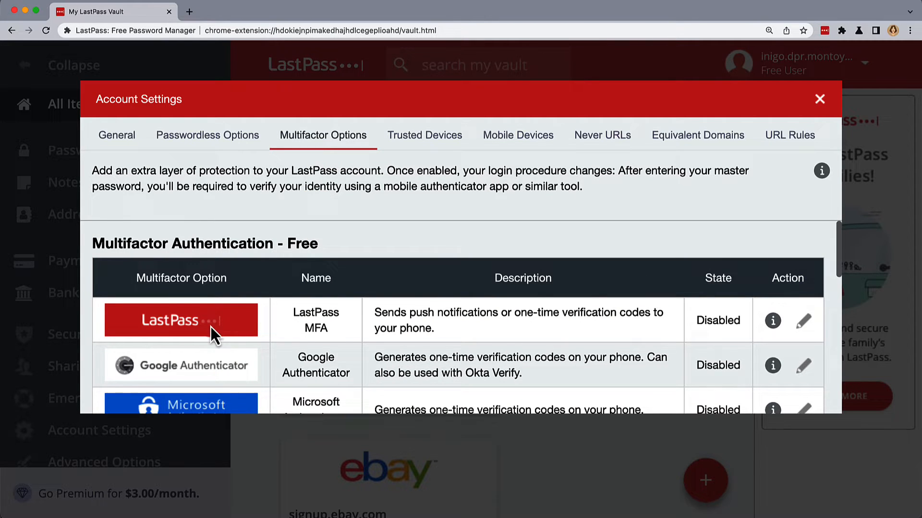
pyautogui.click(805, 320)
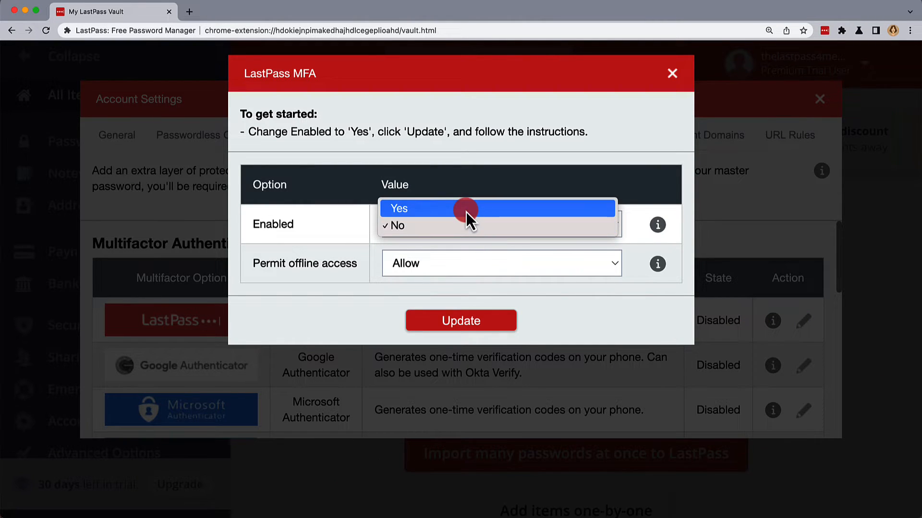
# Step: Switch LastPass MFA to Enabled, update, and confirm with the master password to launch the setup wizard
pyautogui.click(461, 321)
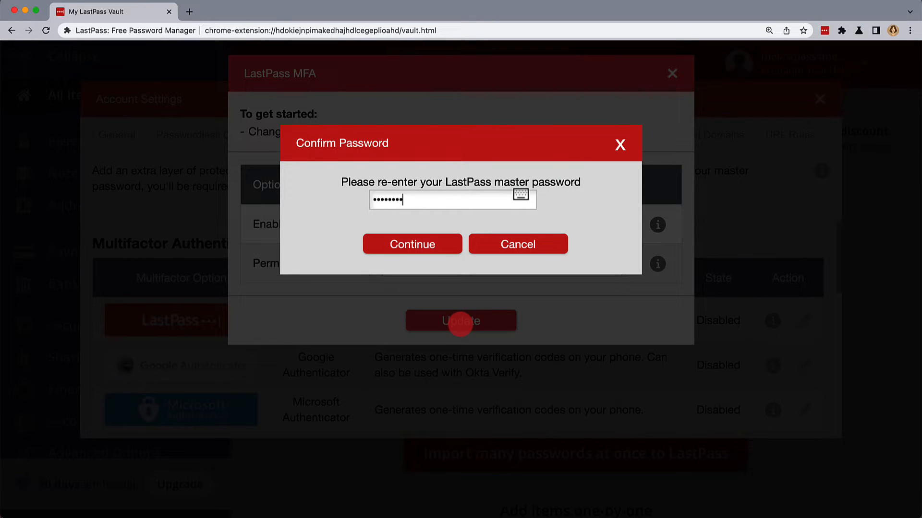
pyautogui.write('password')
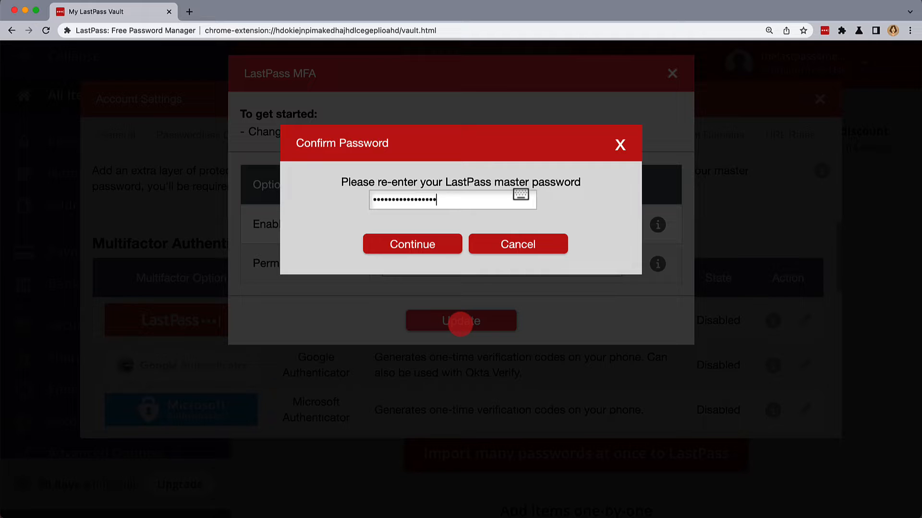
pyautogui.click(412, 244)
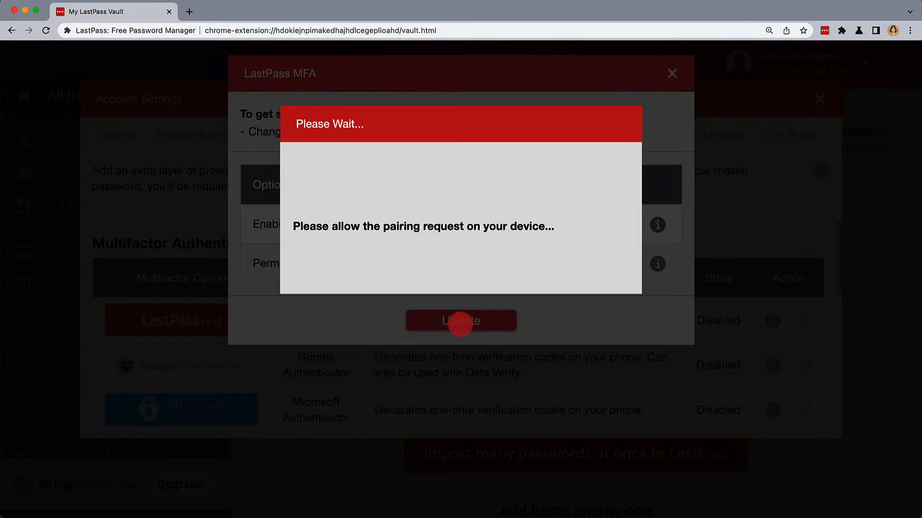
pyautogui.click(461, 321)
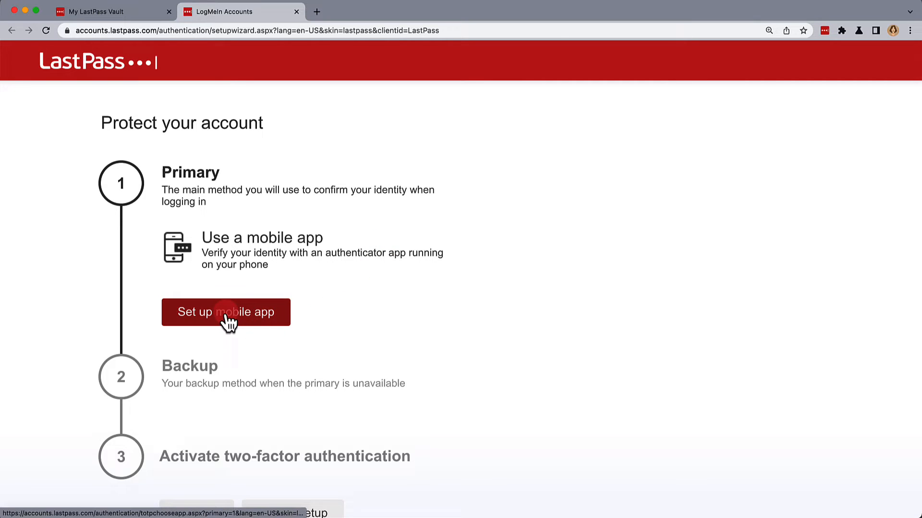
# Step: Choose 'Set up mobile app' and continue past the download page to the pairing QR code
pyautogui.click(225, 312)
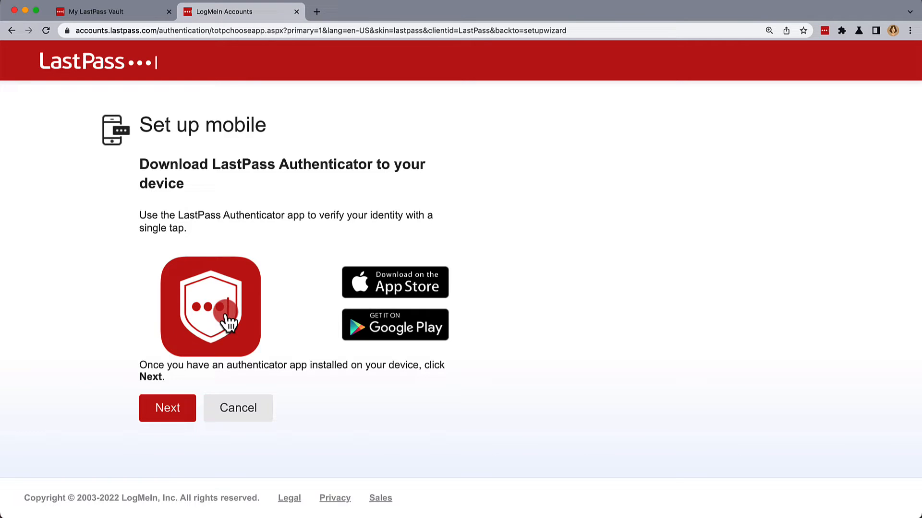
pyautogui.click(167, 408)
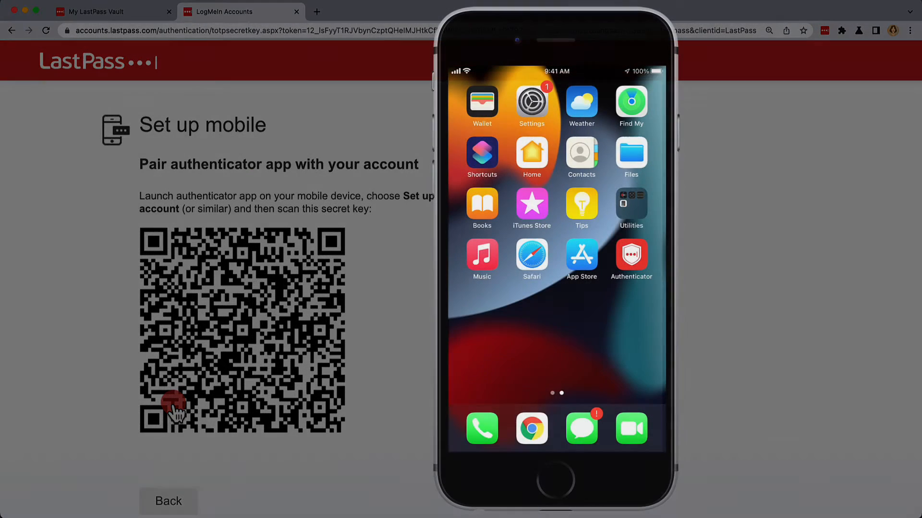
# Step: Run Authenticator's first-time setup with notifications and camera allowed, then scan the QR code to add the account
pyautogui.click(630, 260)
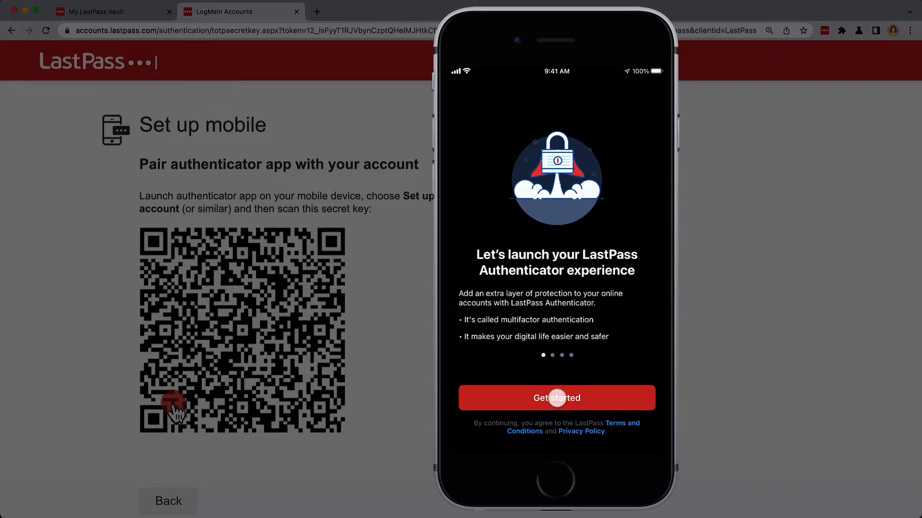
pyautogui.click(556, 397)
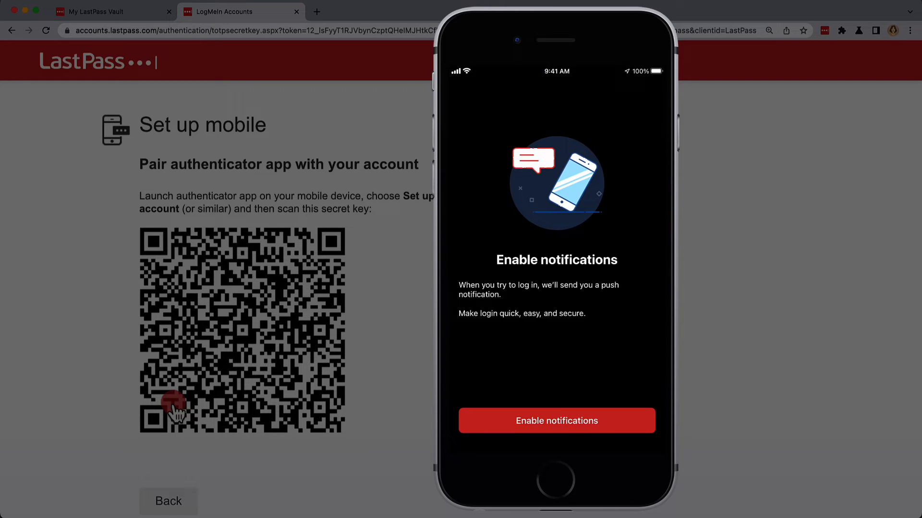
pyautogui.click(556, 420)
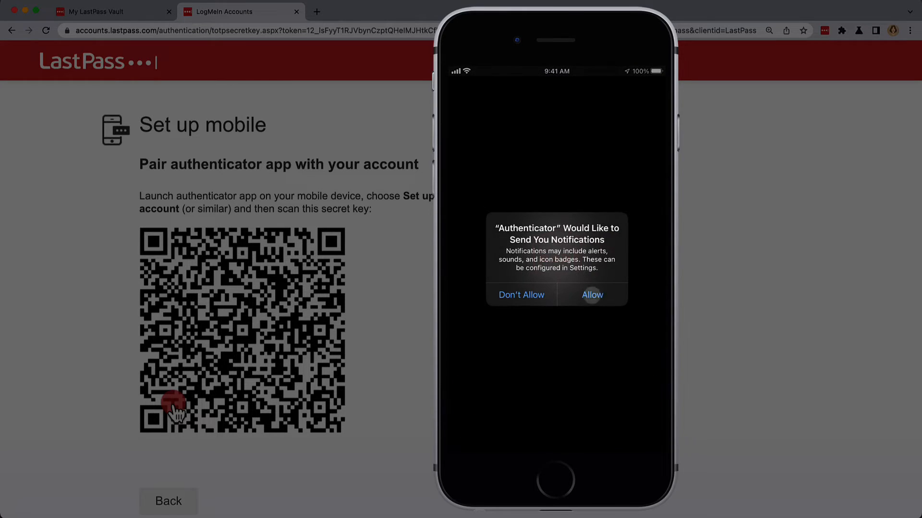
pyautogui.click(592, 295)
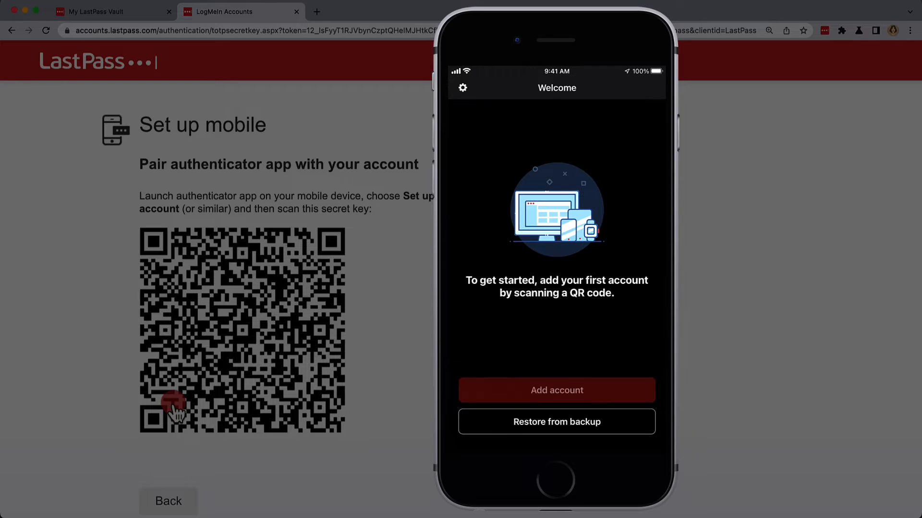
pyautogui.click(556, 390)
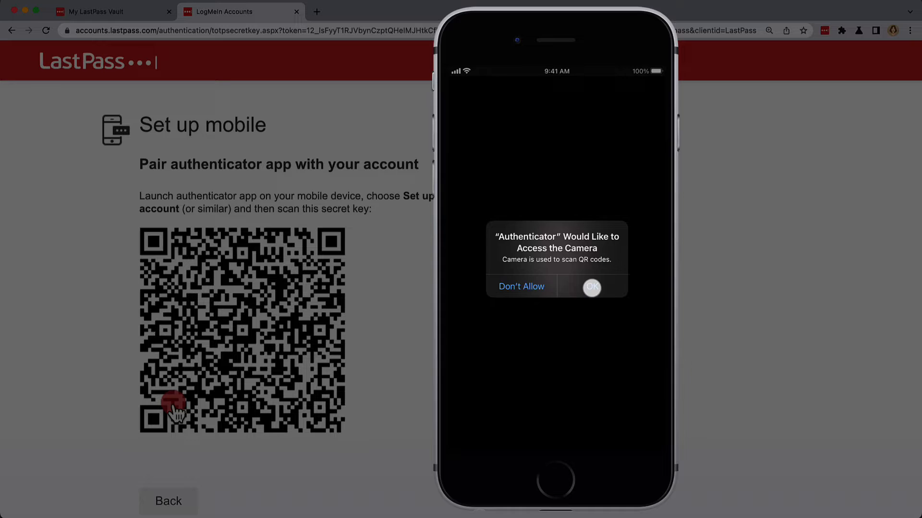
pyautogui.click(592, 287)
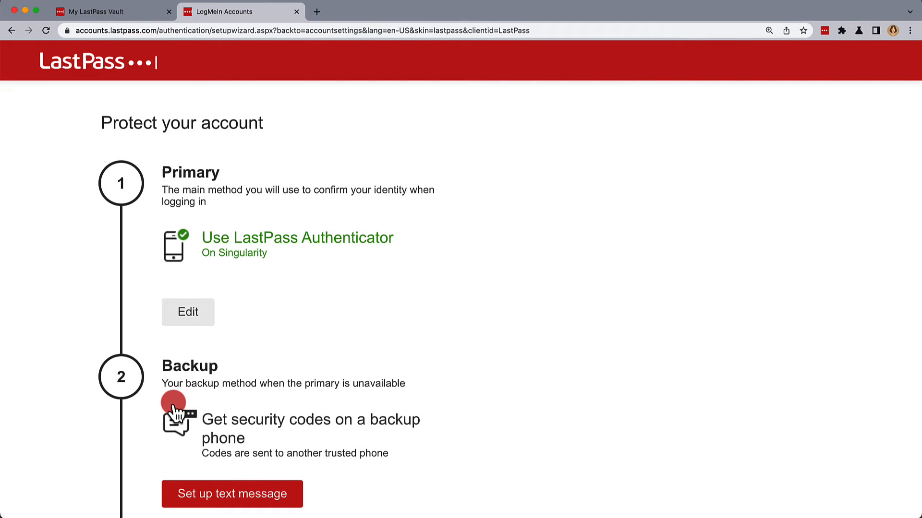
# Step: Under Backup, choose 'Set up text message' as the backup security-code method
pyautogui.scroll(-3)
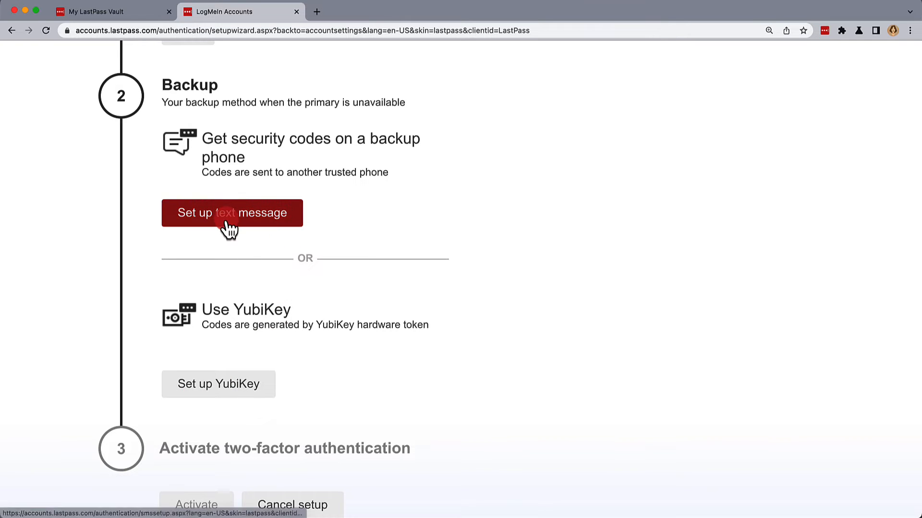
pyautogui.click(232, 213)
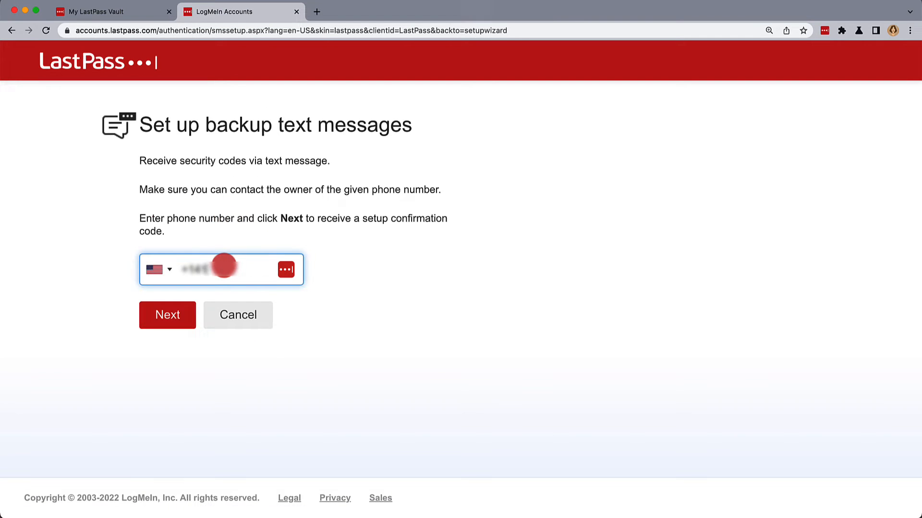
pyautogui.click(167, 315)
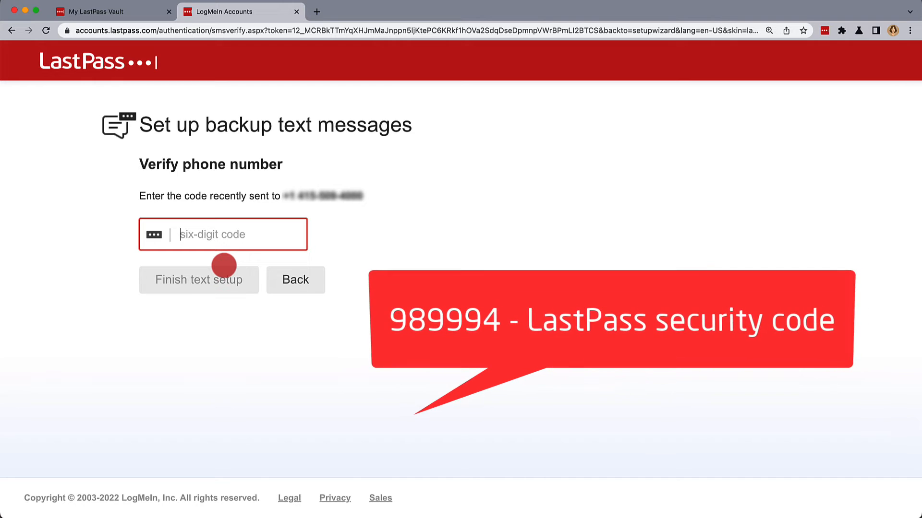
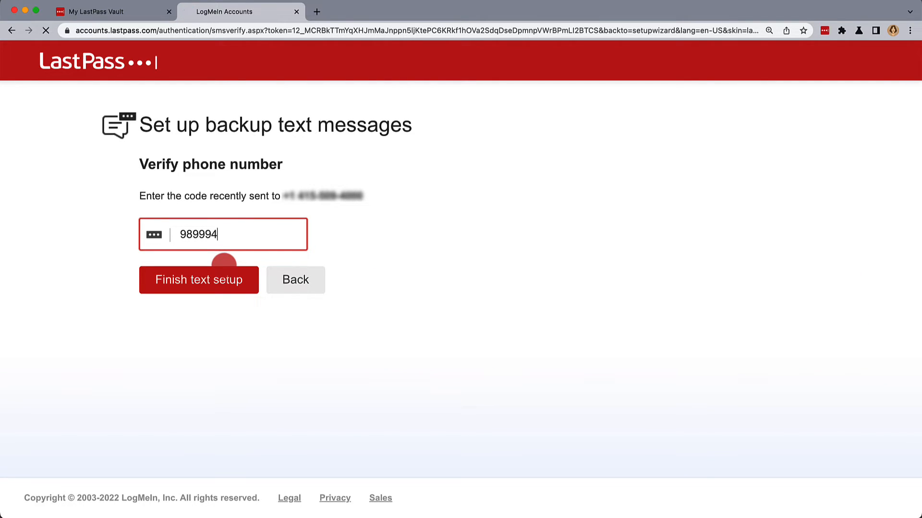
pyautogui.click(198, 279)
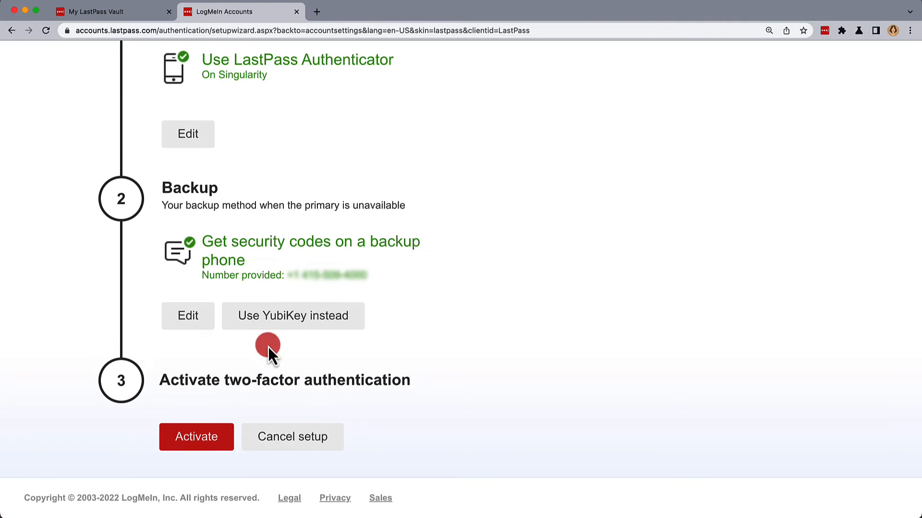
pyautogui.click(196, 437)
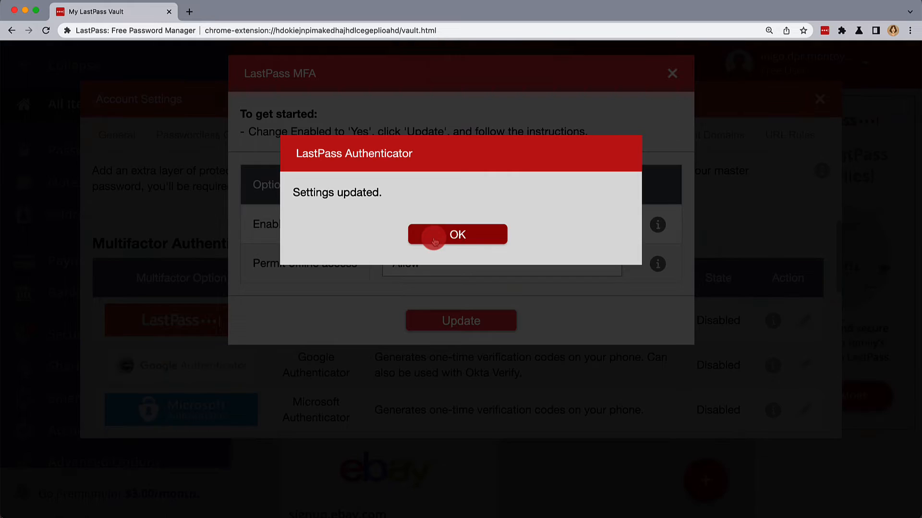
# Step: Acknowledge the 'Settings updated' dialog and expand the lastpass.com site navigation menu
pyautogui.click(457, 234)
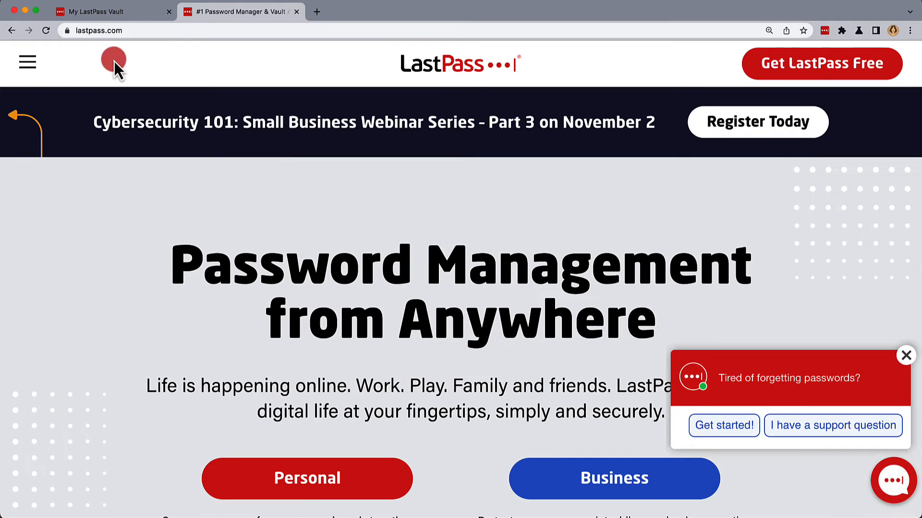
pyautogui.click(27, 62)
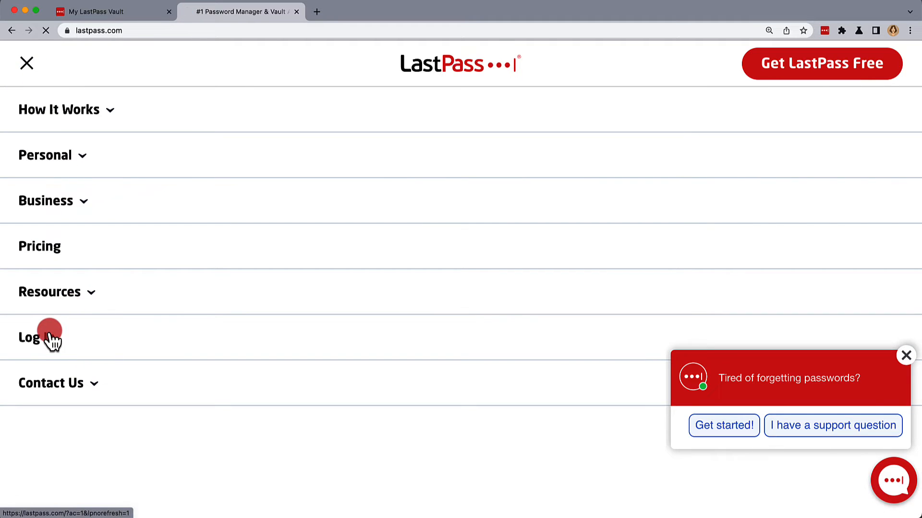
# Step: Go to the website Log In page and enter the account email address
pyautogui.click(28, 337)
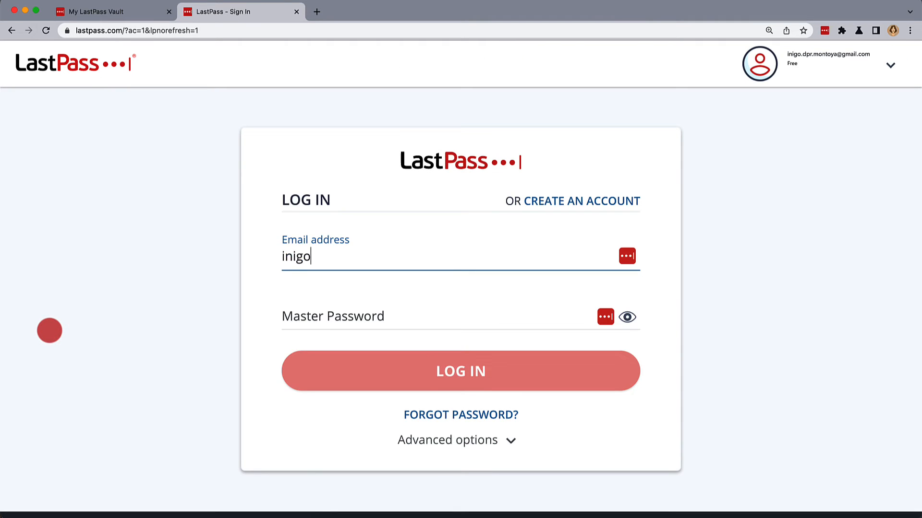
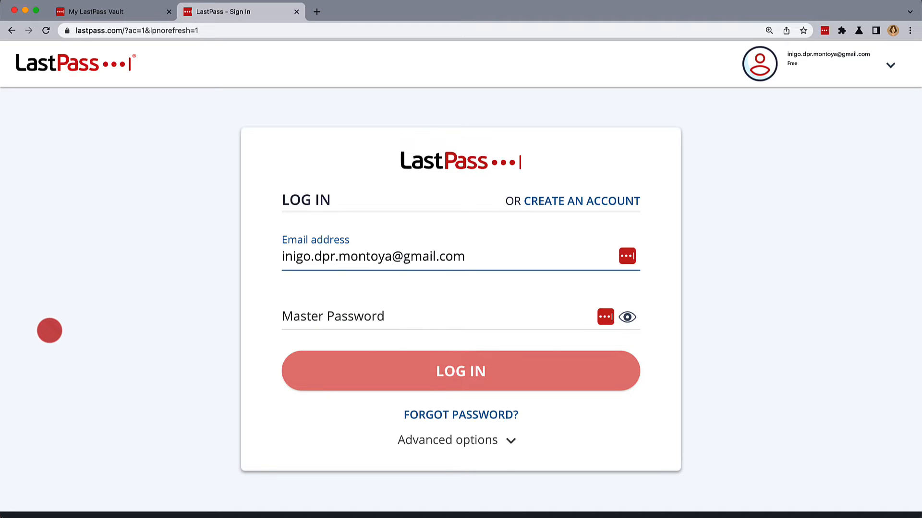
# Step: Enable Remember Email under Advanced options, enter the master password, and submit the login
pyautogui.click(455, 440)
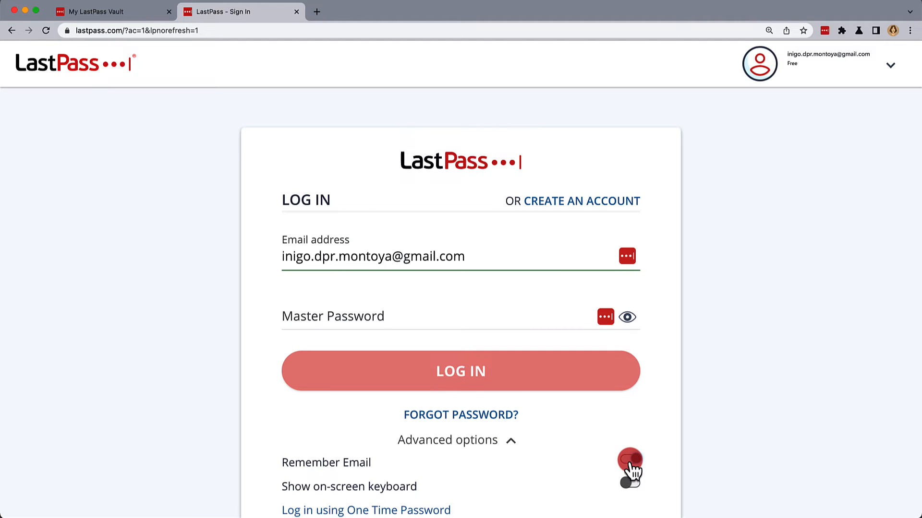
pyautogui.click(629, 459)
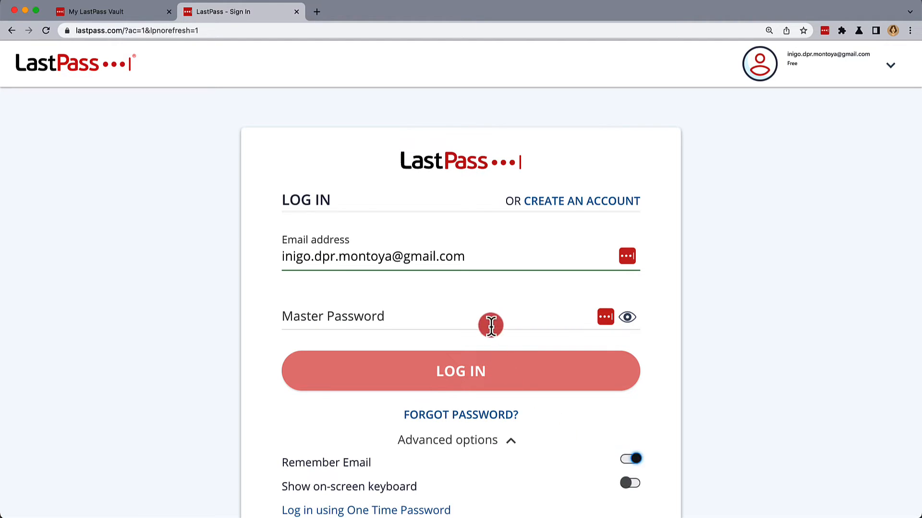
pyautogui.write('password')
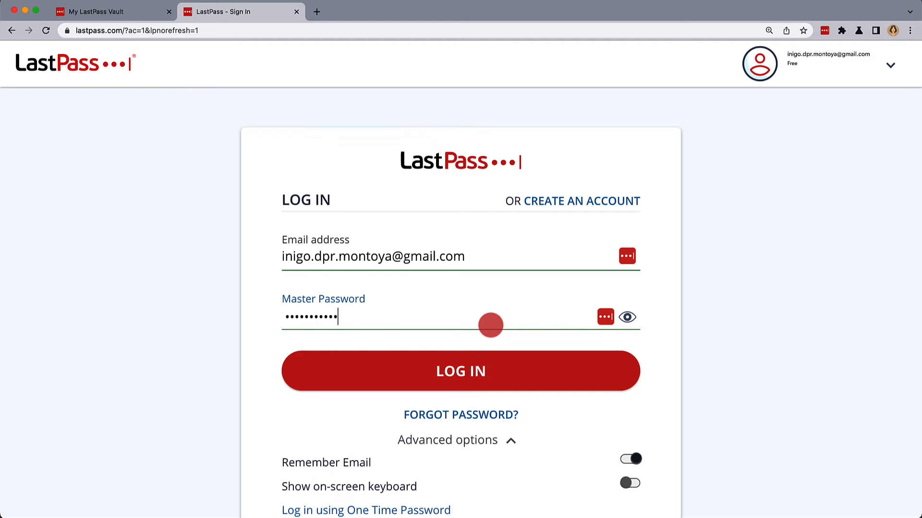
pyautogui.click(460, 370)
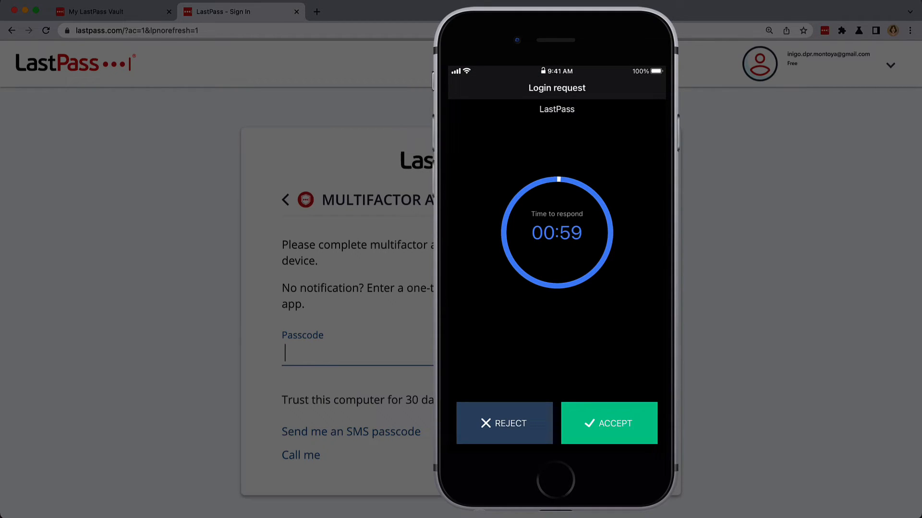
# Step: Accept the login request in LastPass Authenticator on the phone to complete sign-in
pyautogui.click(608, 423)
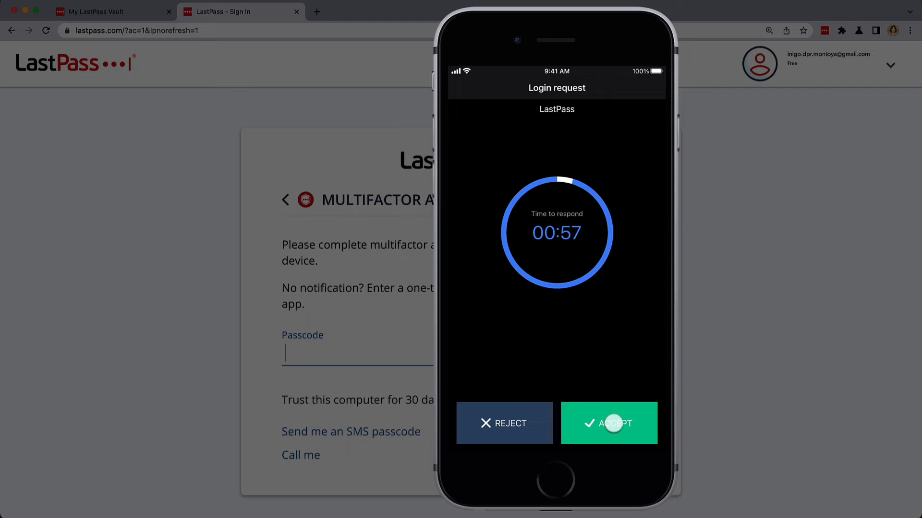
pyautogui.click(609, 423)
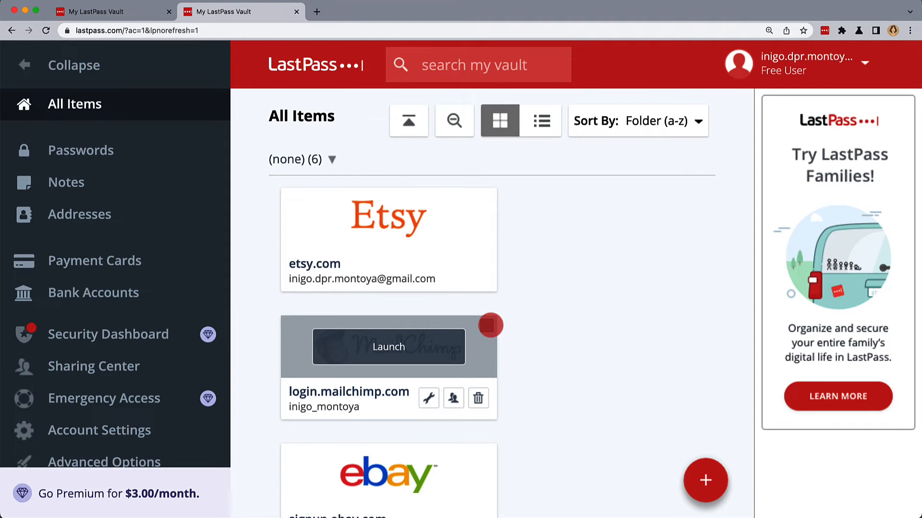
# Step: From Account Settings' Passwordless Options, start enabling passwordless login on this device
pyautogui.click(297, 11)
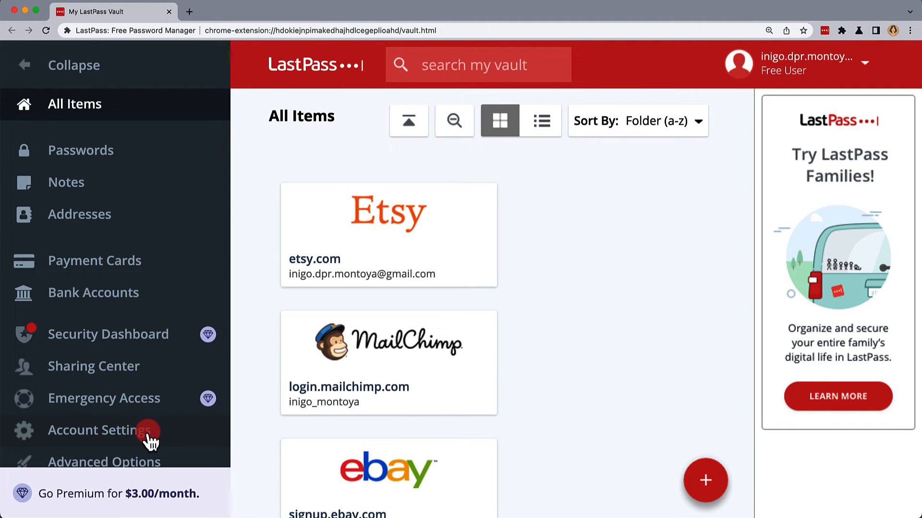
pyautogui.click(96, 430)
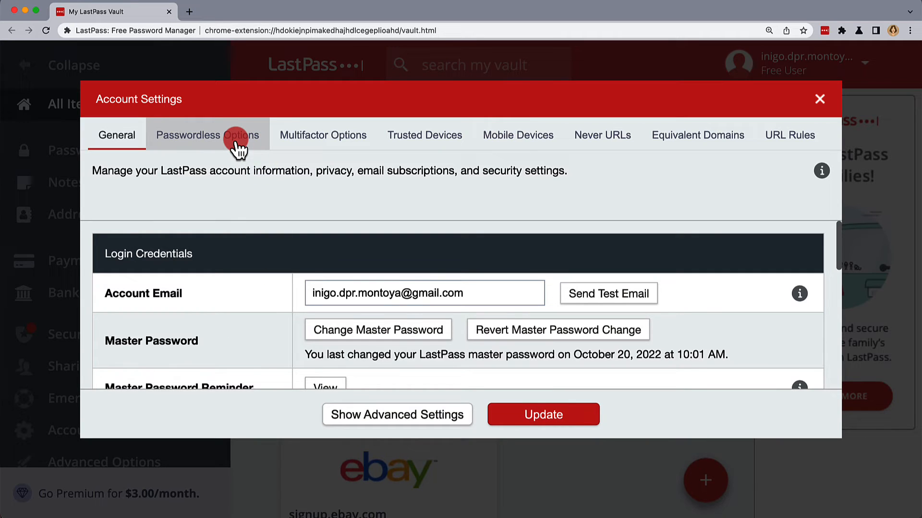
pyautogui.click(208, 135)
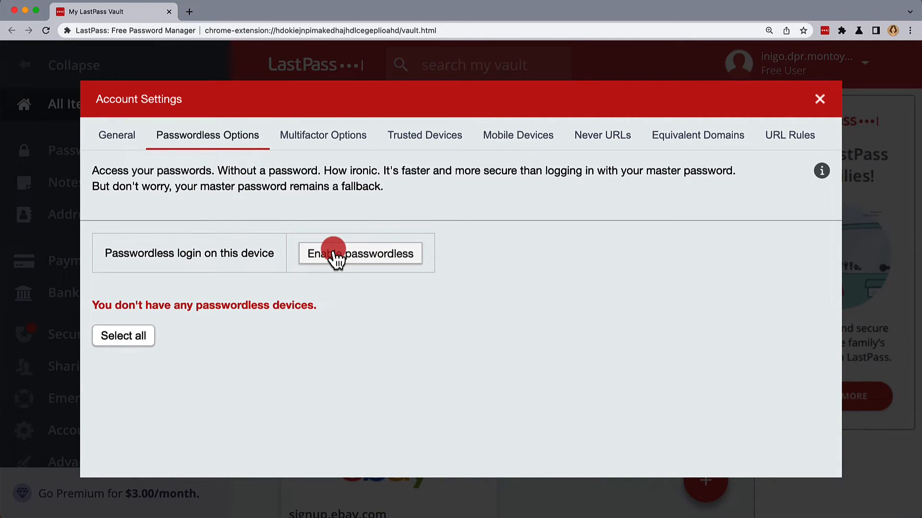
pyautogui.click(359, 253)
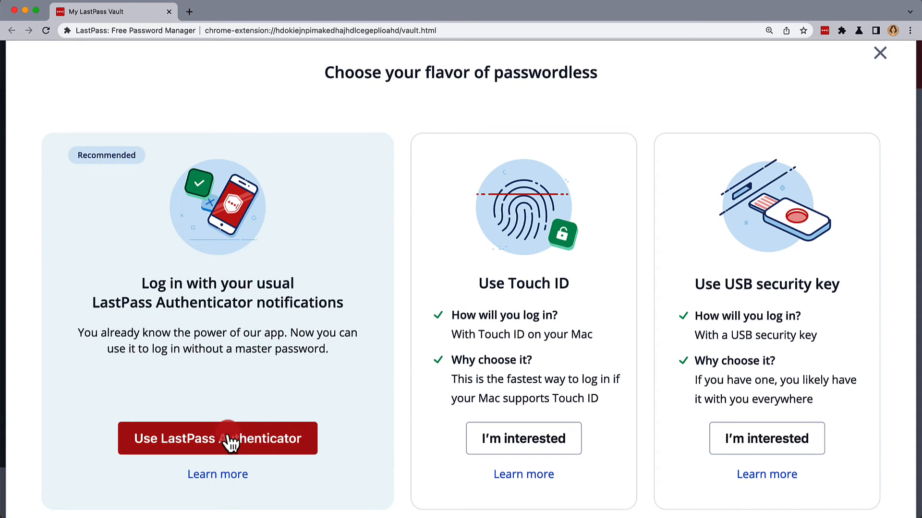
# Step: Choose LastPass Authenticator, confirm with the master password, and log out to try it
pyautogui.click(217, 439)
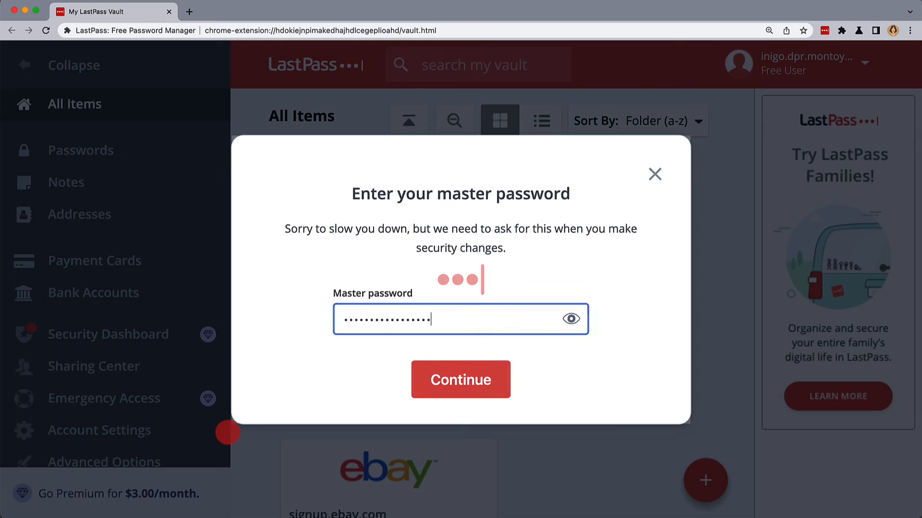
pyautogui.click(460, 379)
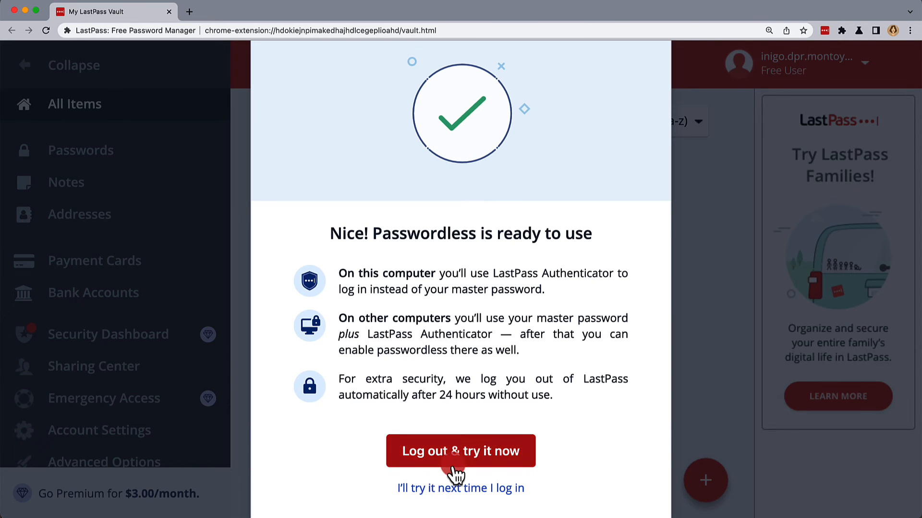
pyautogui.click(460, 451)
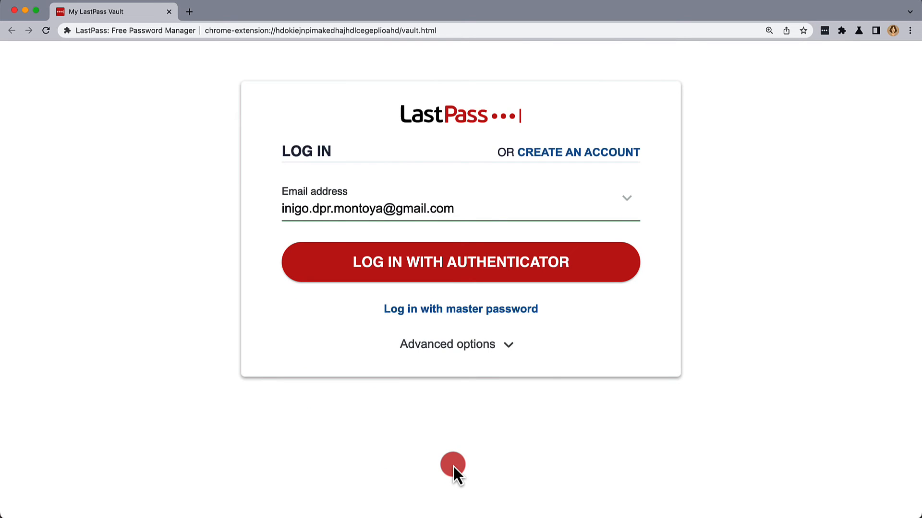
pyautogui.moveTo(502, 324)
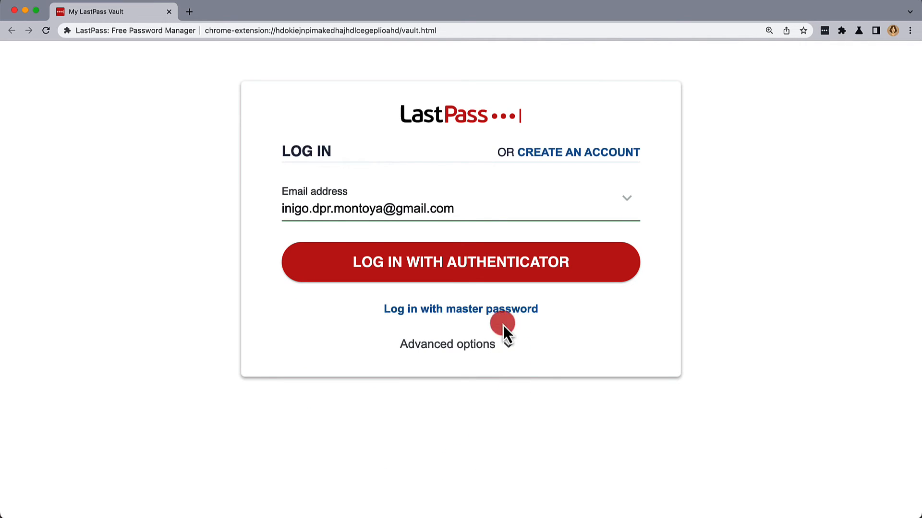
# Step: Log in with the authenticator and accept the login request on the phone
pyautogui.click(460, 262)
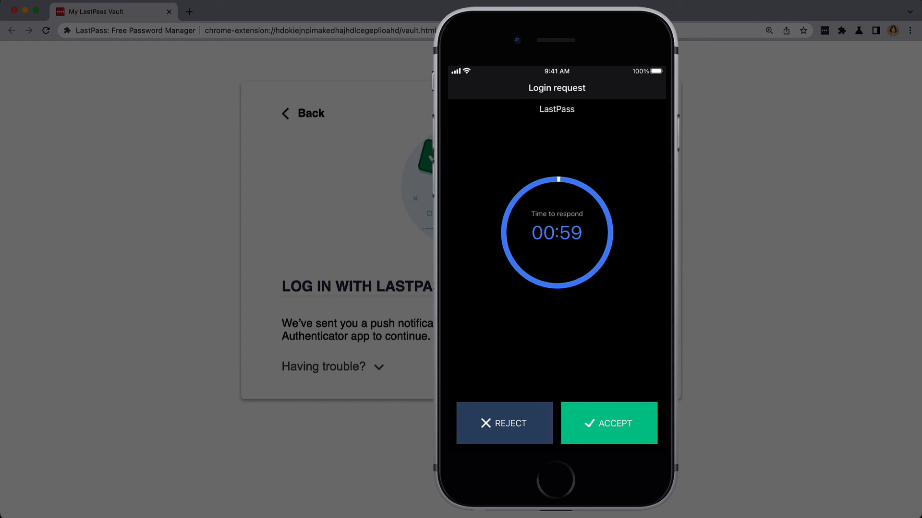
pyautogui.click(608, 424)
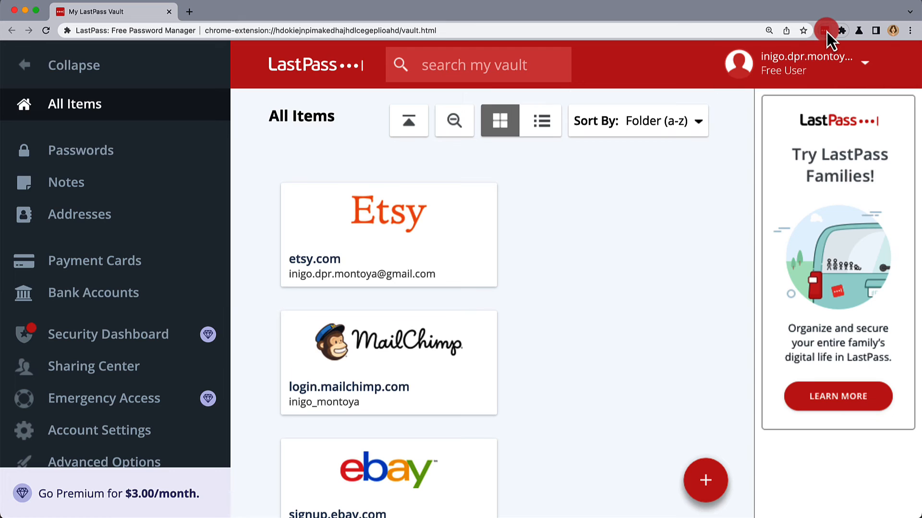
# Step: Log out via the LastPass extension and reopen its login popup showing authenticator sign-in
pyautogui.click(826, 30)
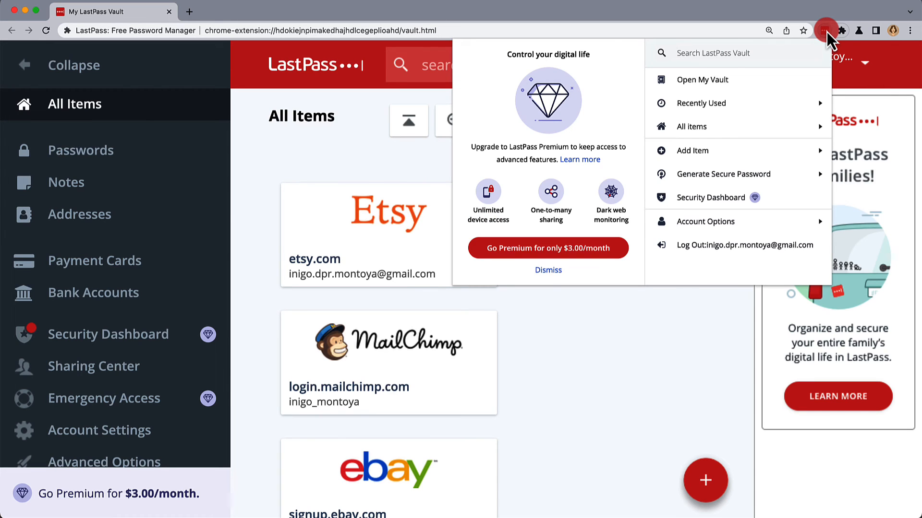
pyautogui.moveTo(745, 245)
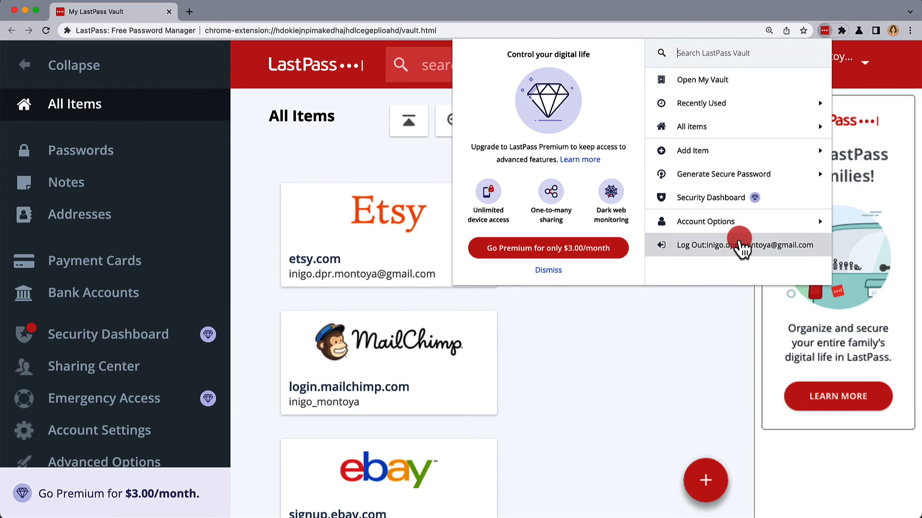
pyautogui.click(744, 245)
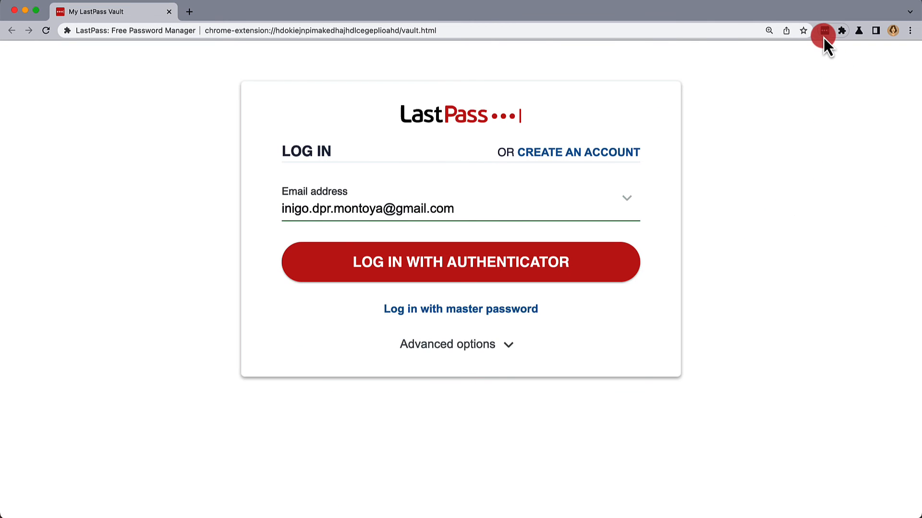
pyautogui.click(822, 31)
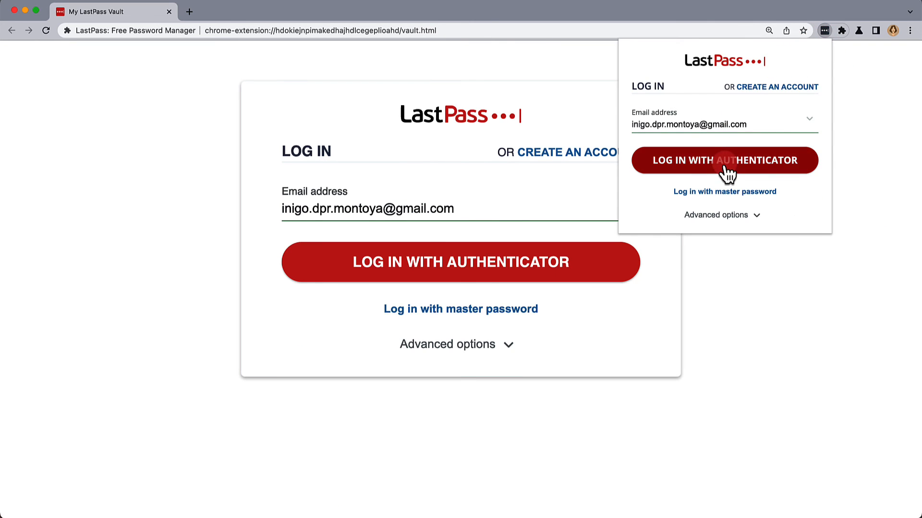